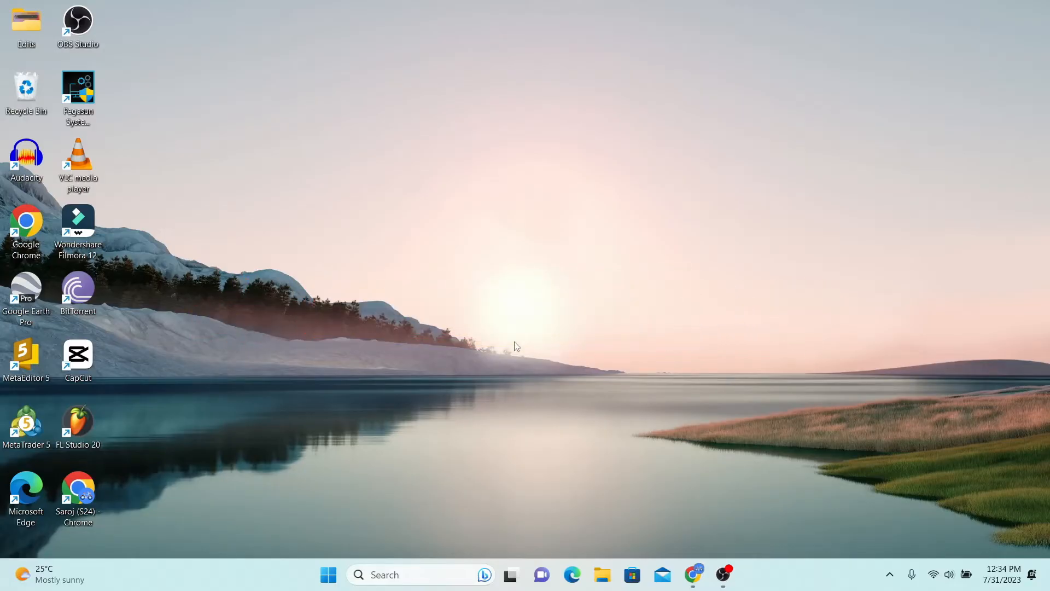
pyautogui.moveTo(303, 439)
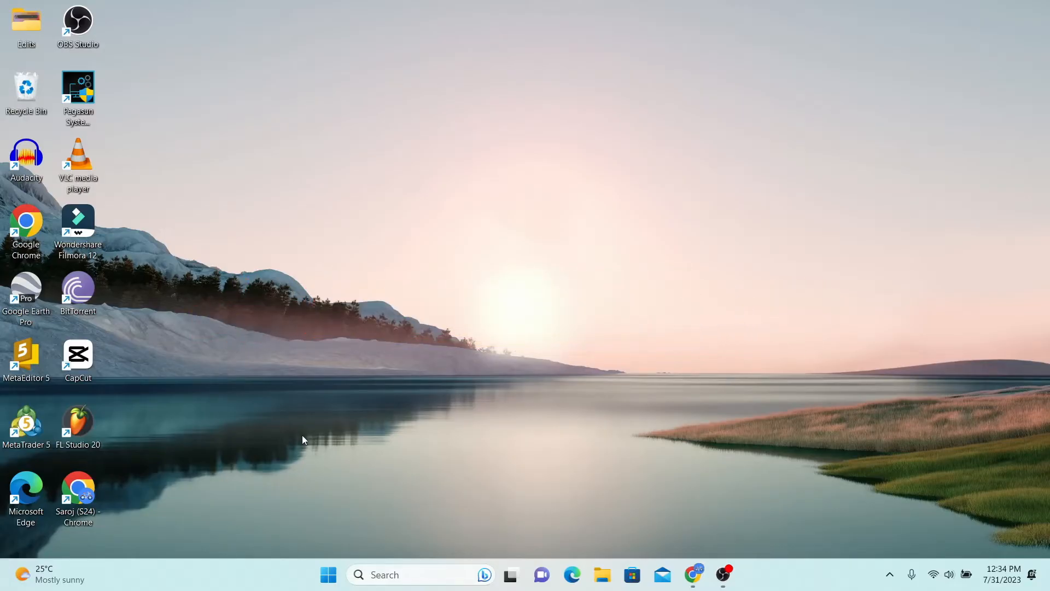
pyautogui.moveTo(177, 483)
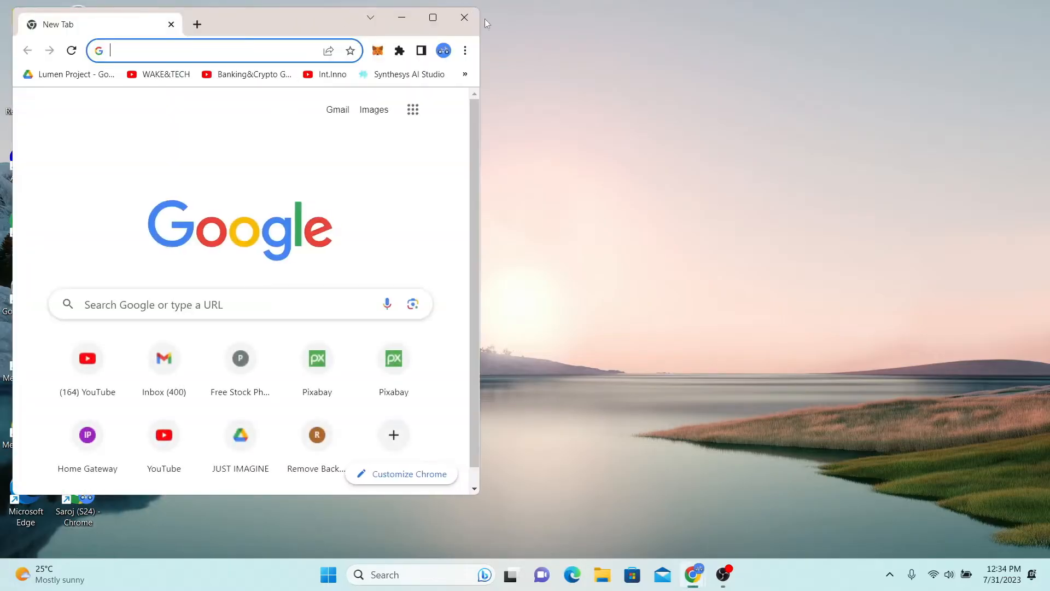
# - Maximize Chrome and go to lalilo.com to load the Lalilo home page
pyautogui.click(434, 16)
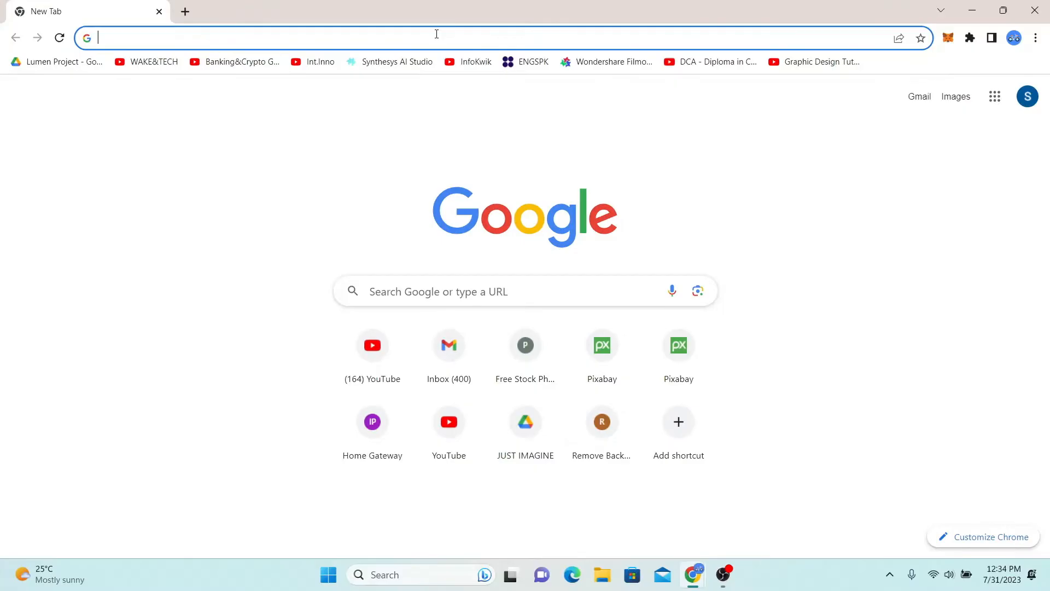
pyautogui.write('lalilo.com')
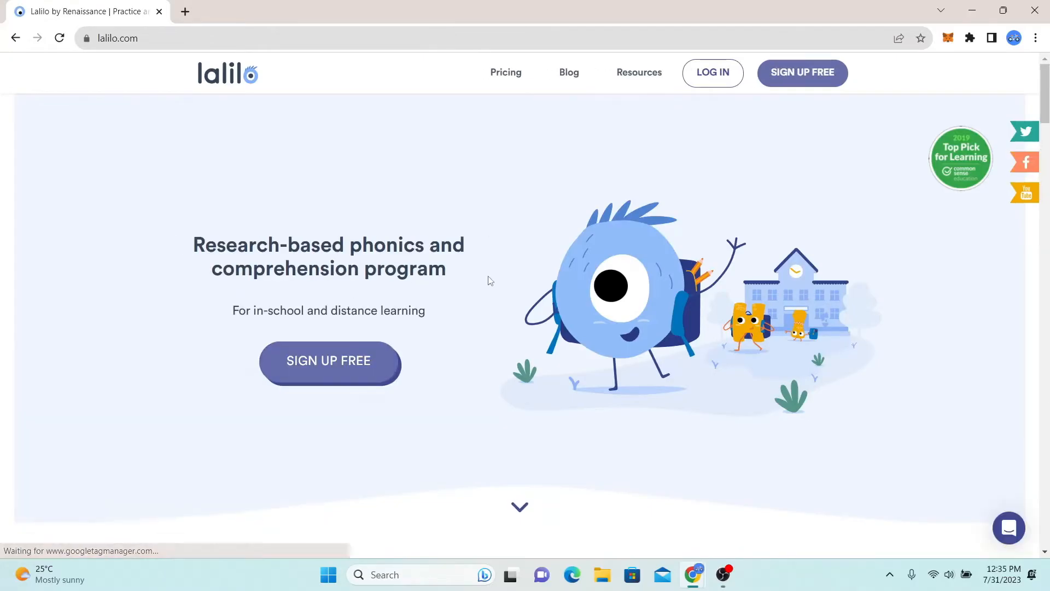
pyautogui.moveTo(610, 191)
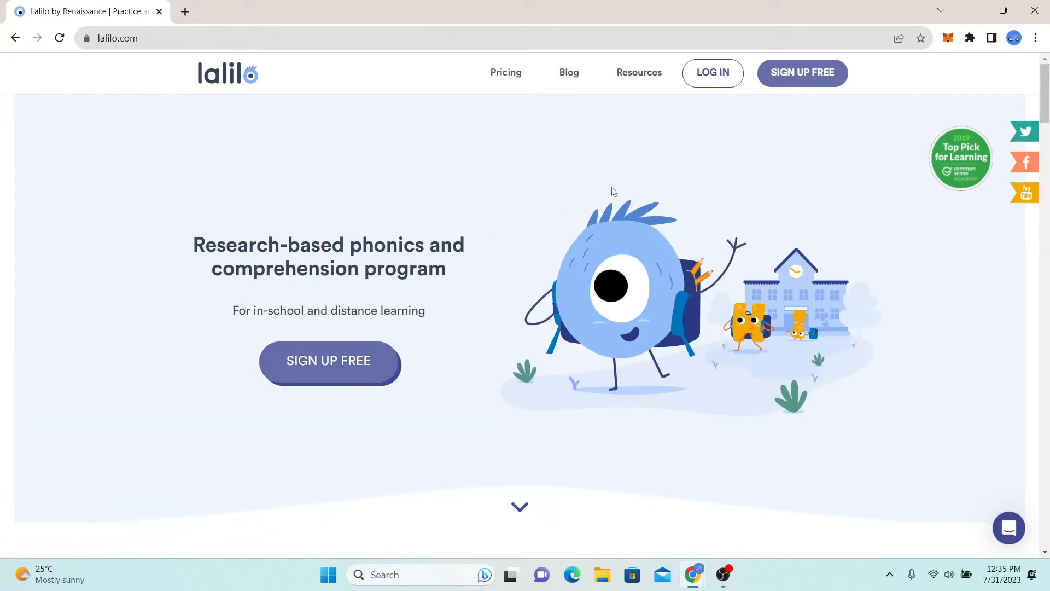
pyautogui.moveTo(713, 72)
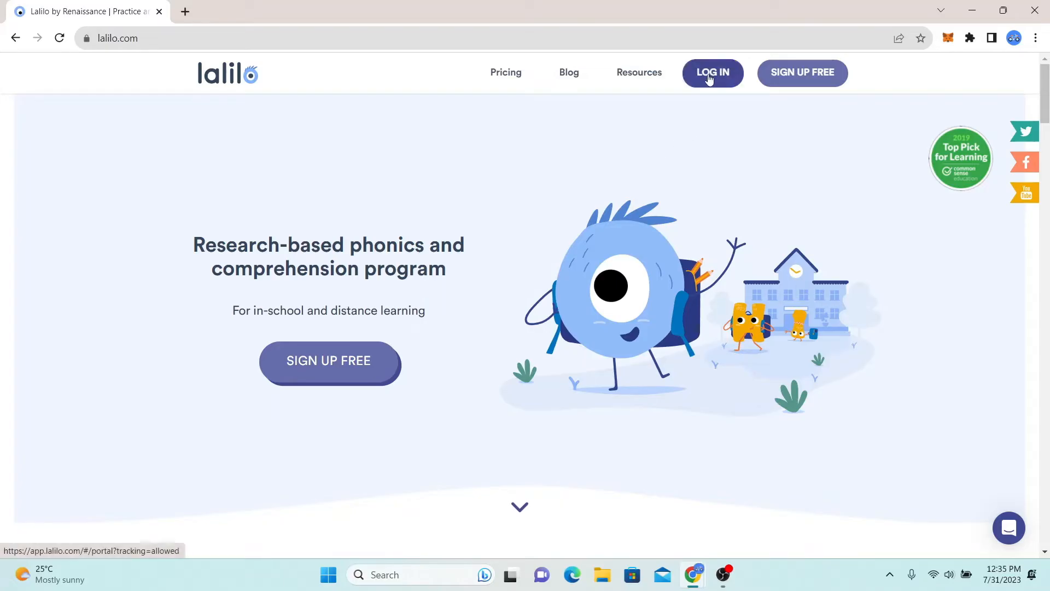
# - Use LOG IN on the Lalilo home page to reach the login portal
pyautogui.click(712, 72)
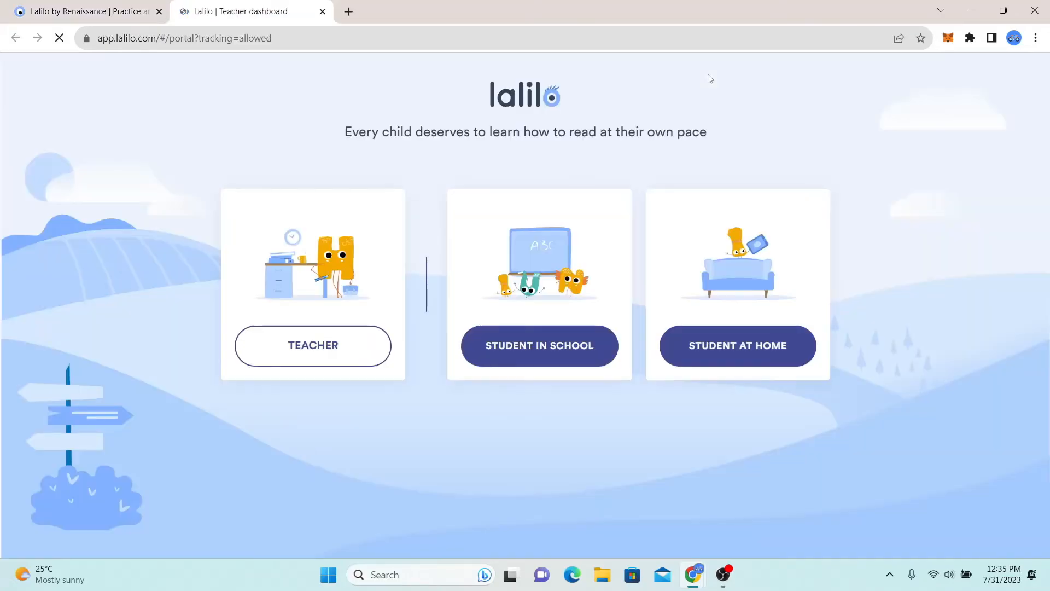
pyautogui.moveTo(312, 353)
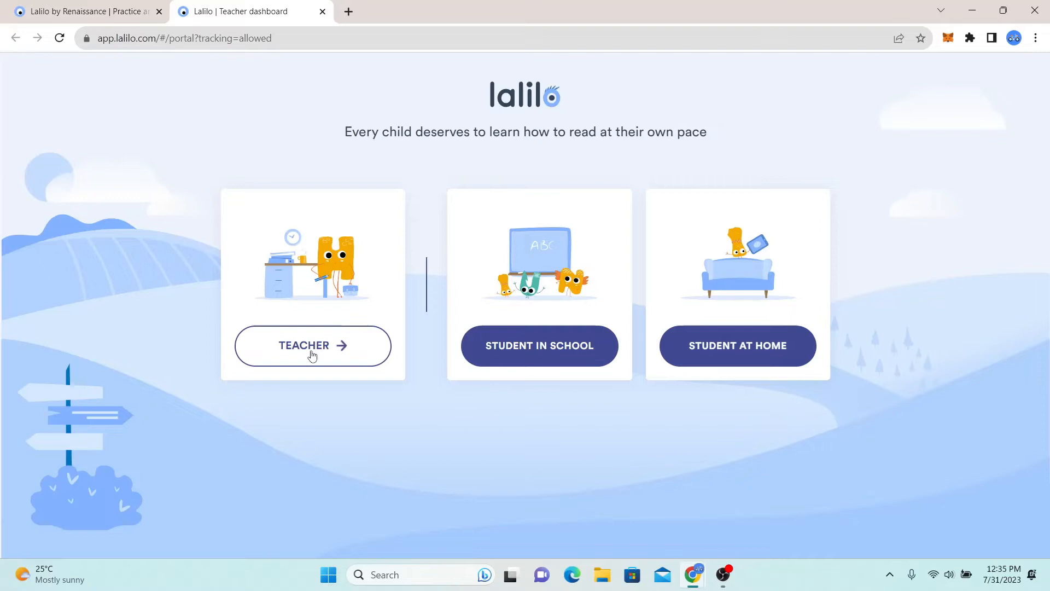
pyautogui.moveTo(529, 355)
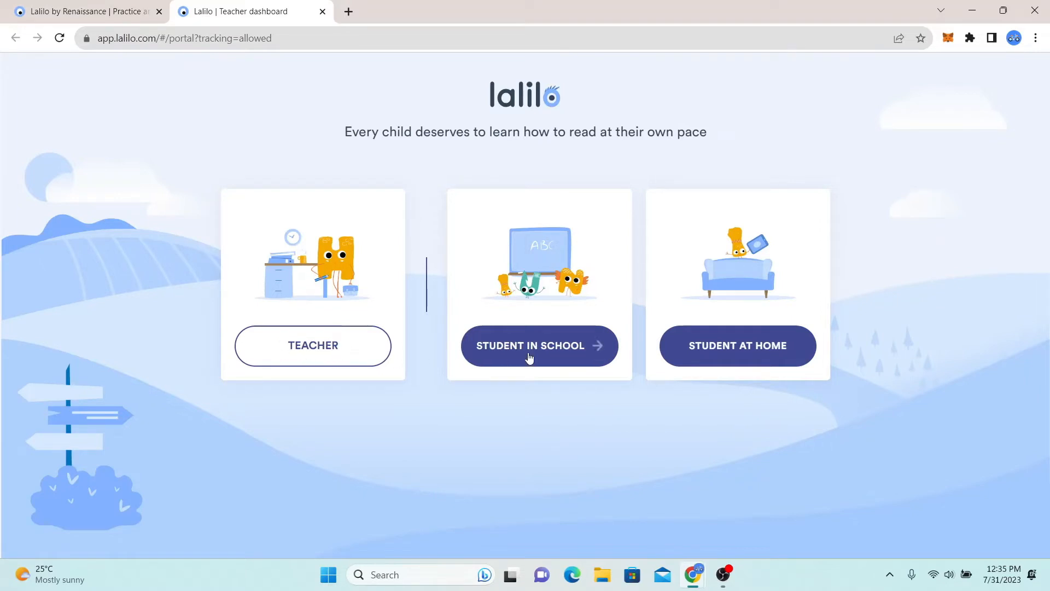
pyautogui.moveTo(452, 362)
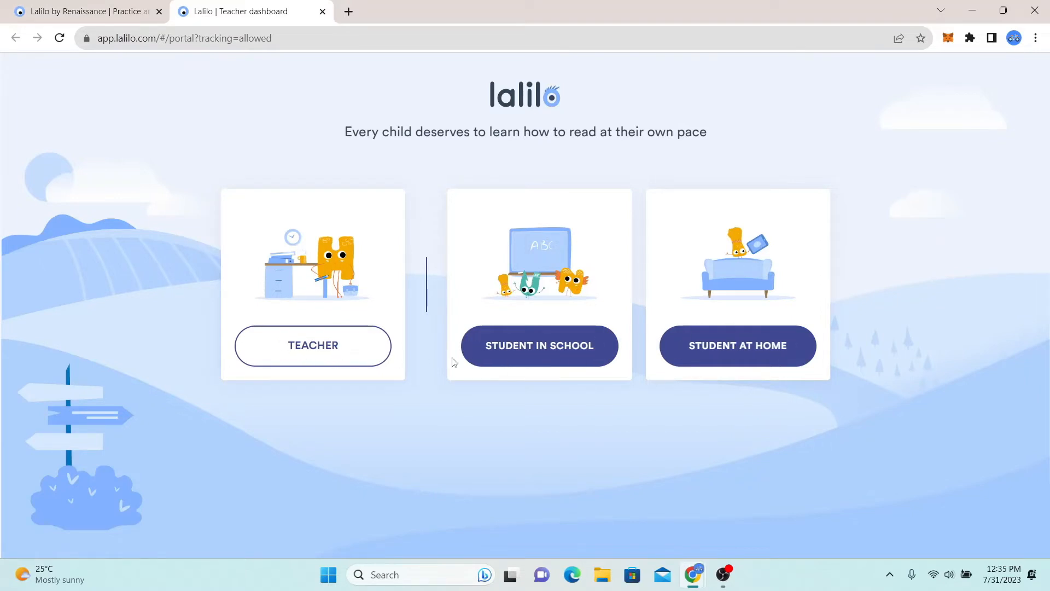
# - Enter as a Student in School and play the intro to reach the school-code login
pyautogui.click(538, 346)
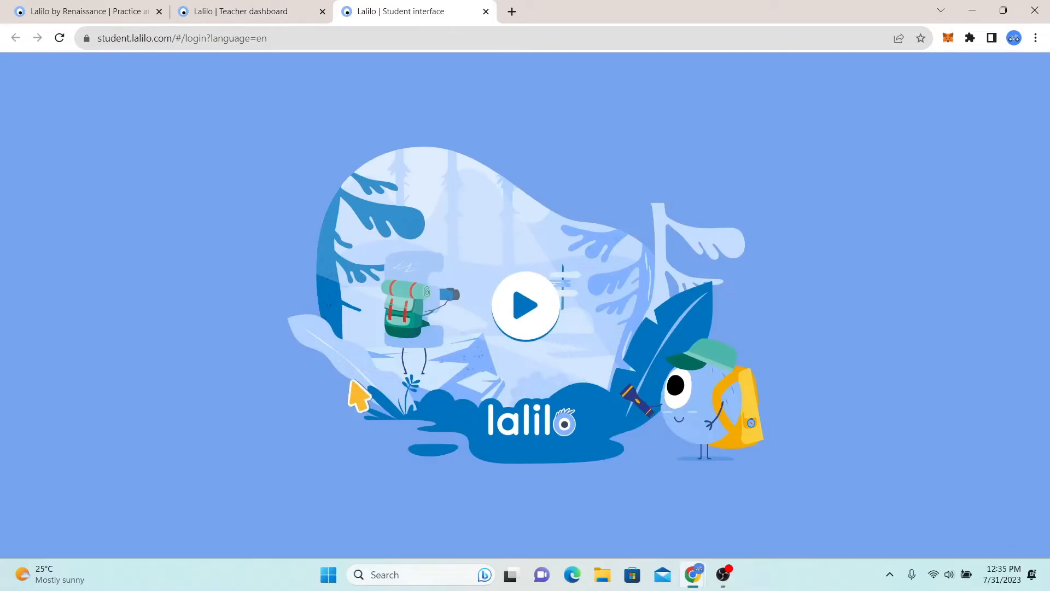
pyautogui.moveTo(467, 253)
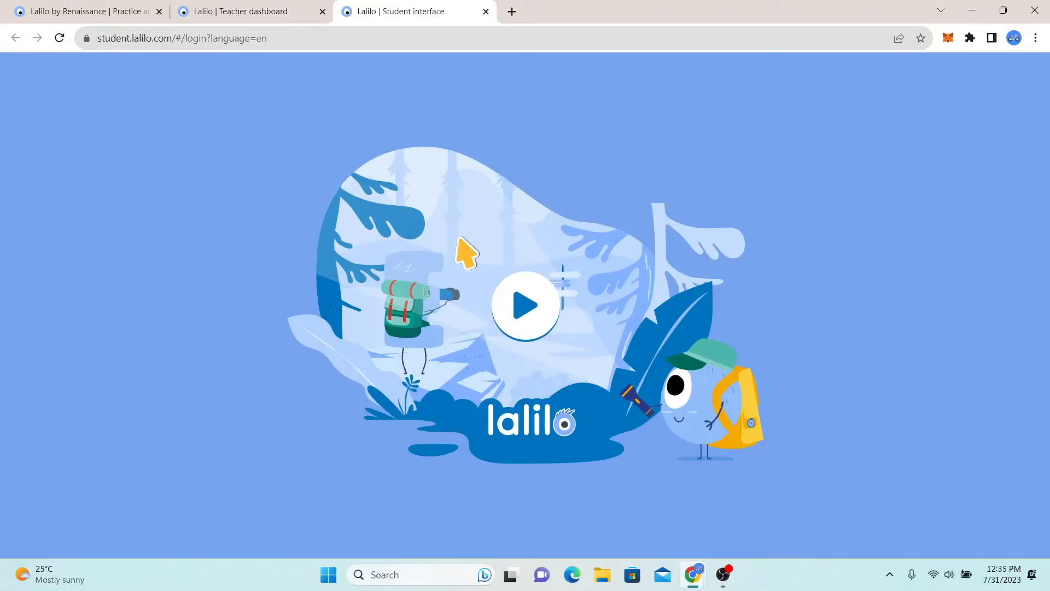
pyautogui.moveTo(552, 351)
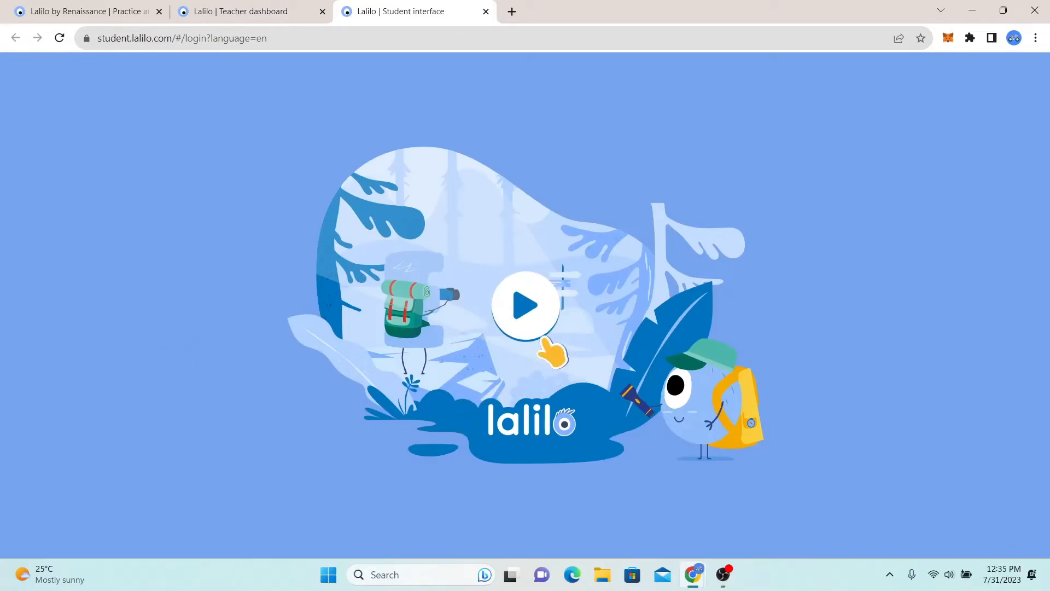
pyautogui.click(525, 305)
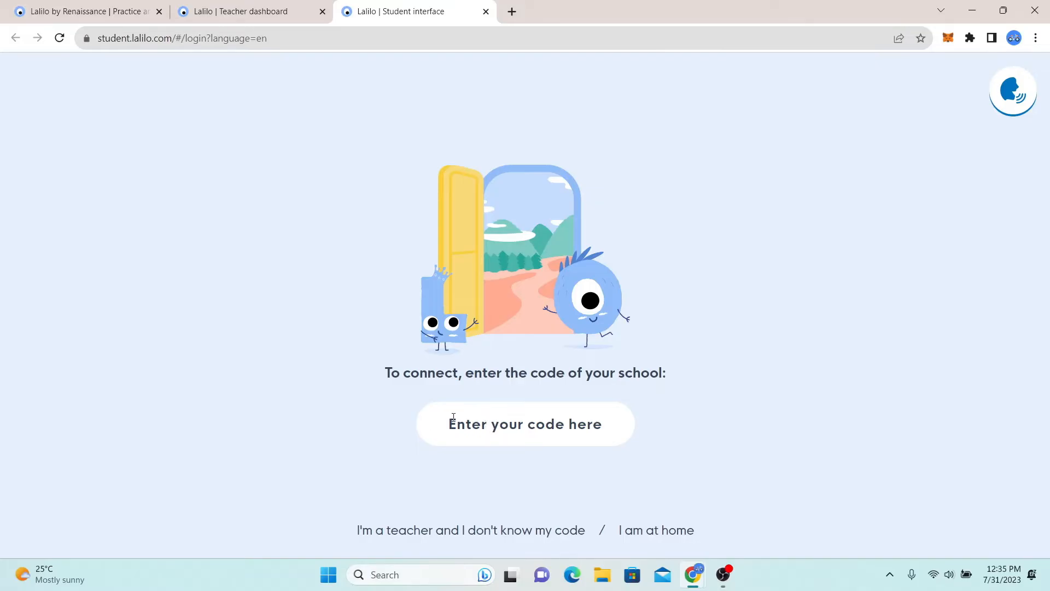
# - Switch via 'I am at home' to the home-code connection page
pyautogui.click(524, 423)
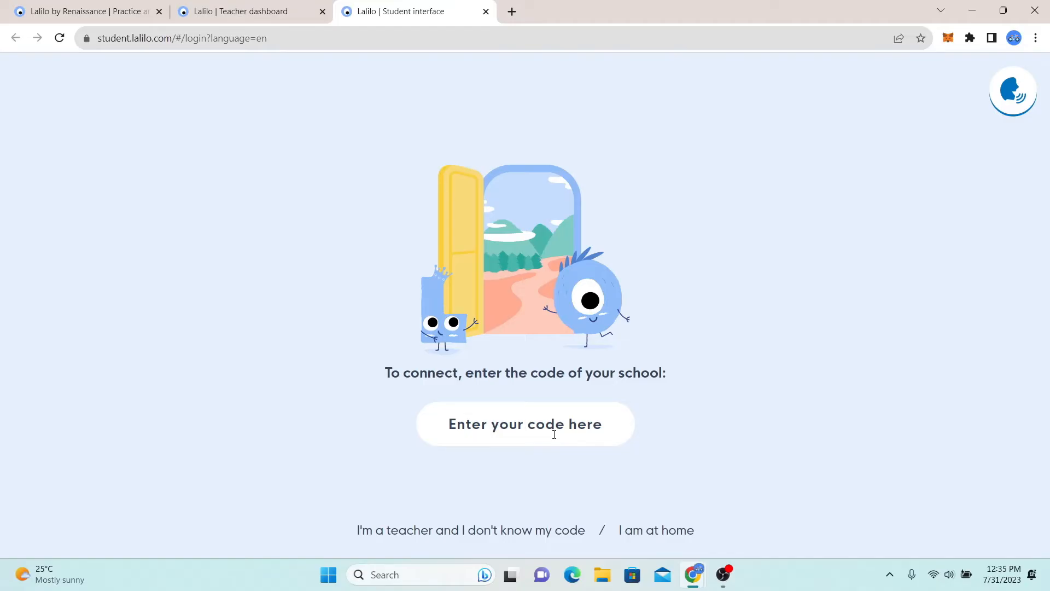
pyautogui.moveTo(656, 530)
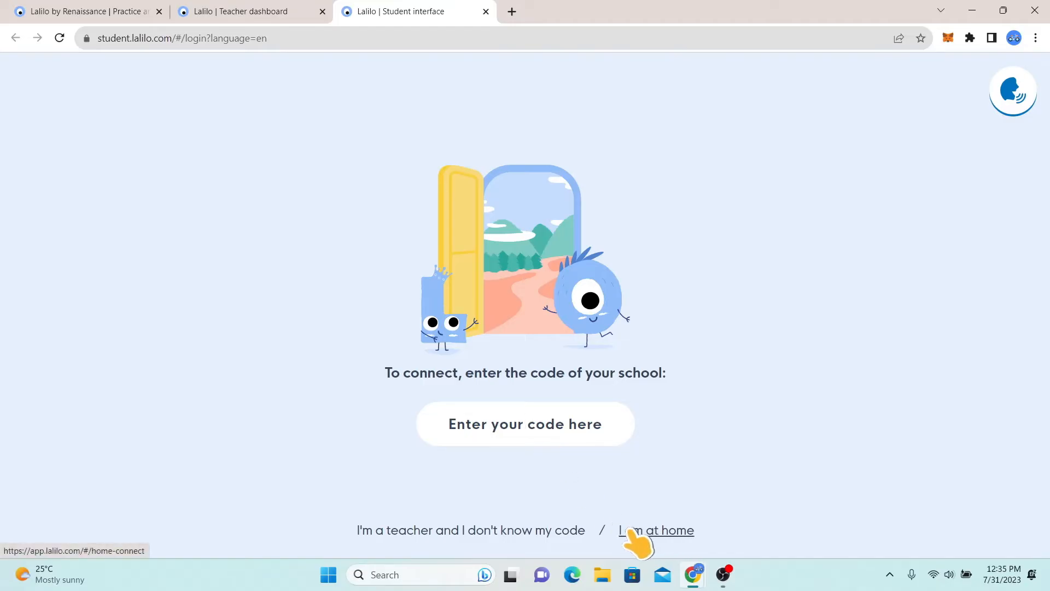
pyautogui.click(655, 530)
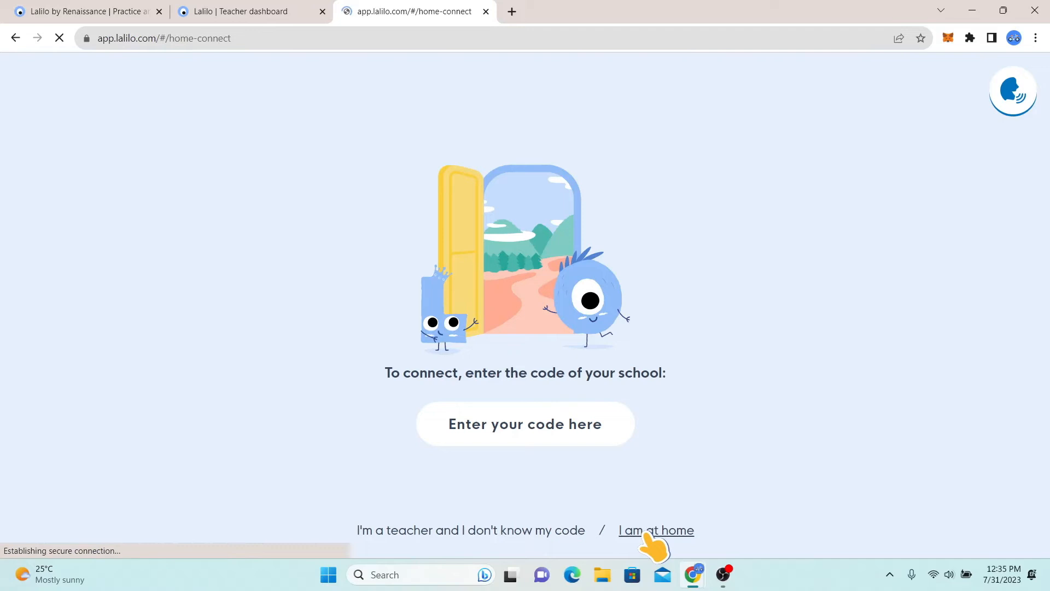
pyautogui.click(655, 529)
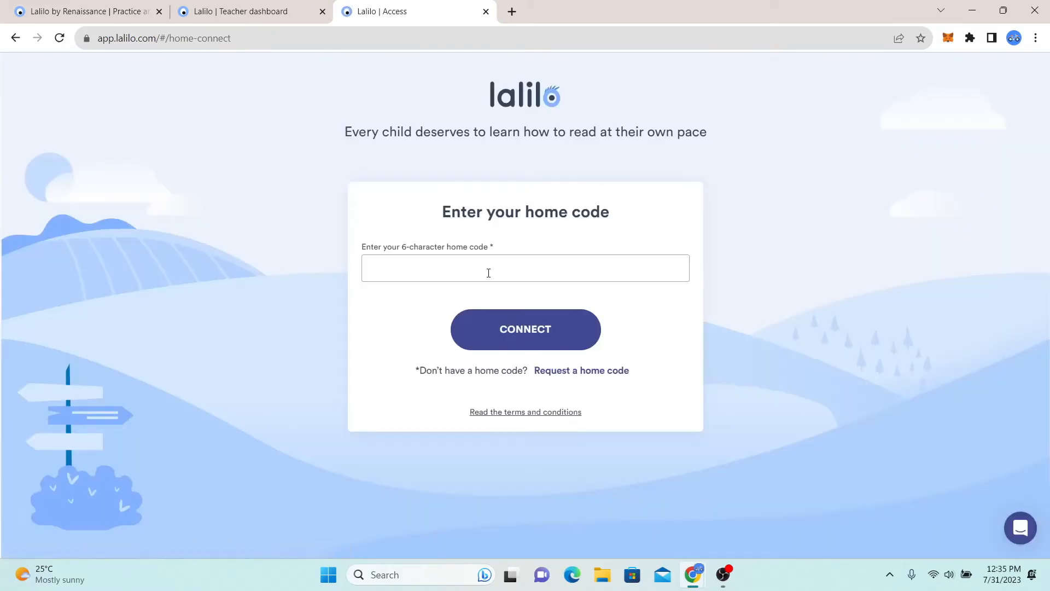
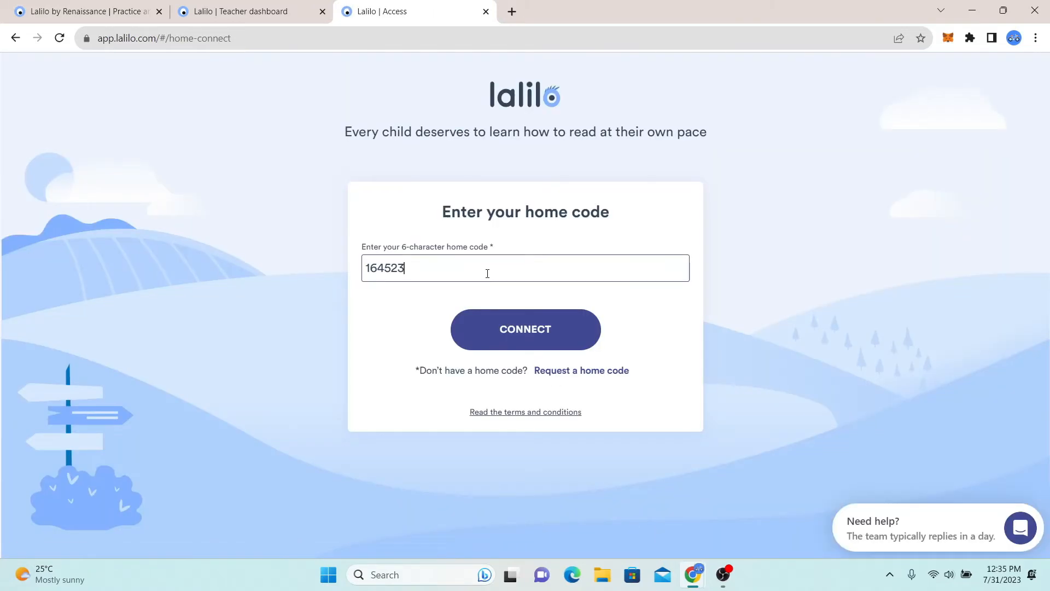
pyautogui.moveTo(450, 290)
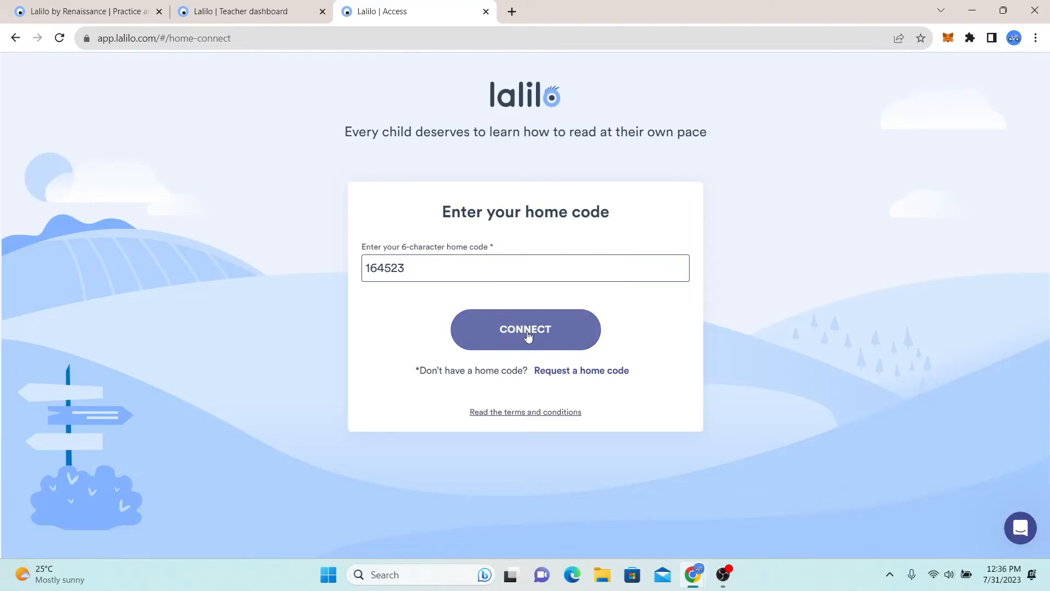
pyautogui.moveTo(468, 324)
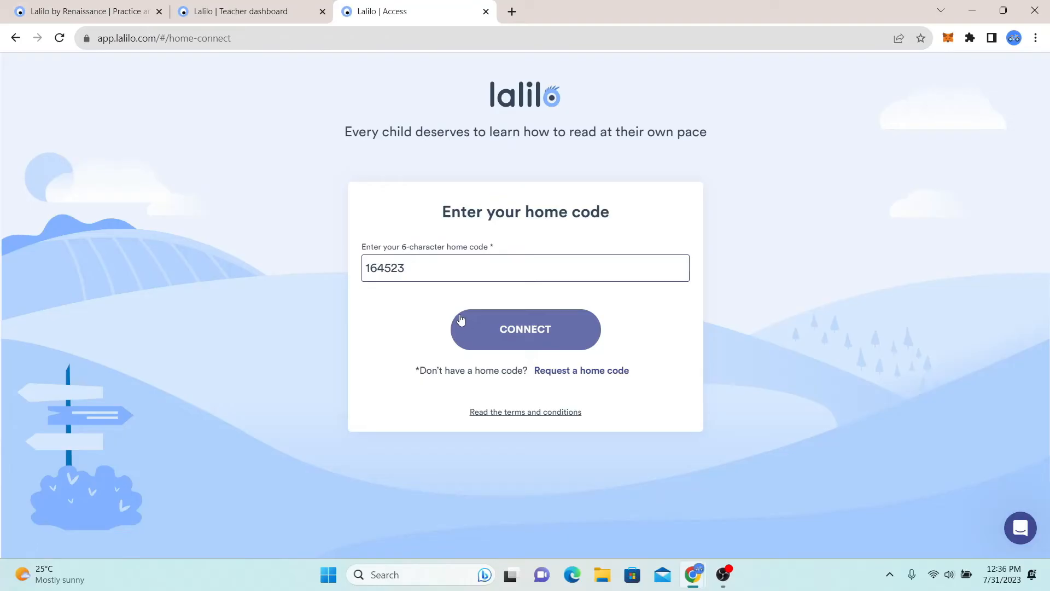
pyautogui.moveTo(637, 332)
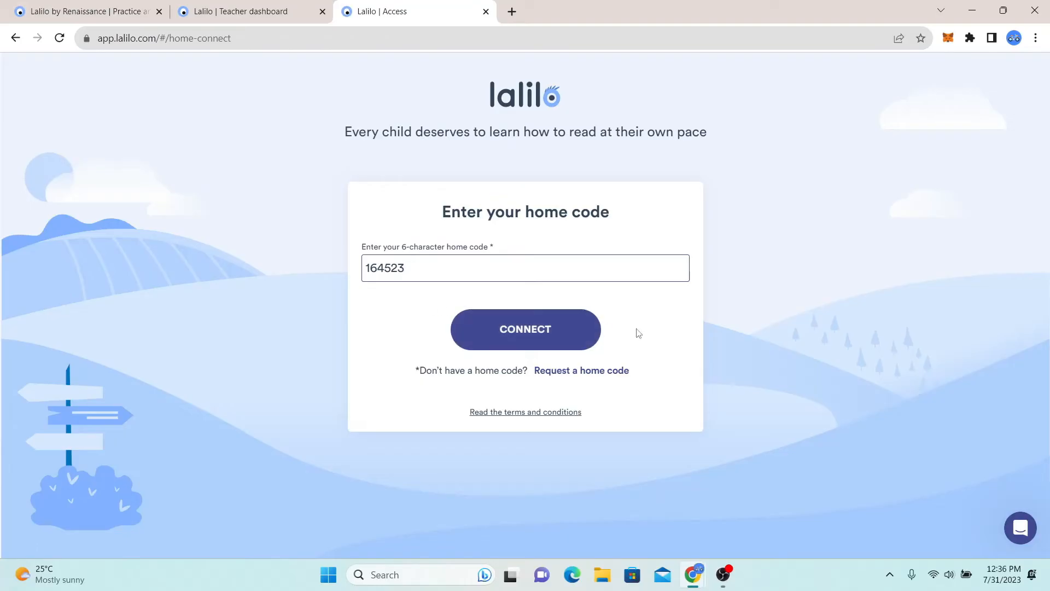
pyautogui.moveTo(553, 373)
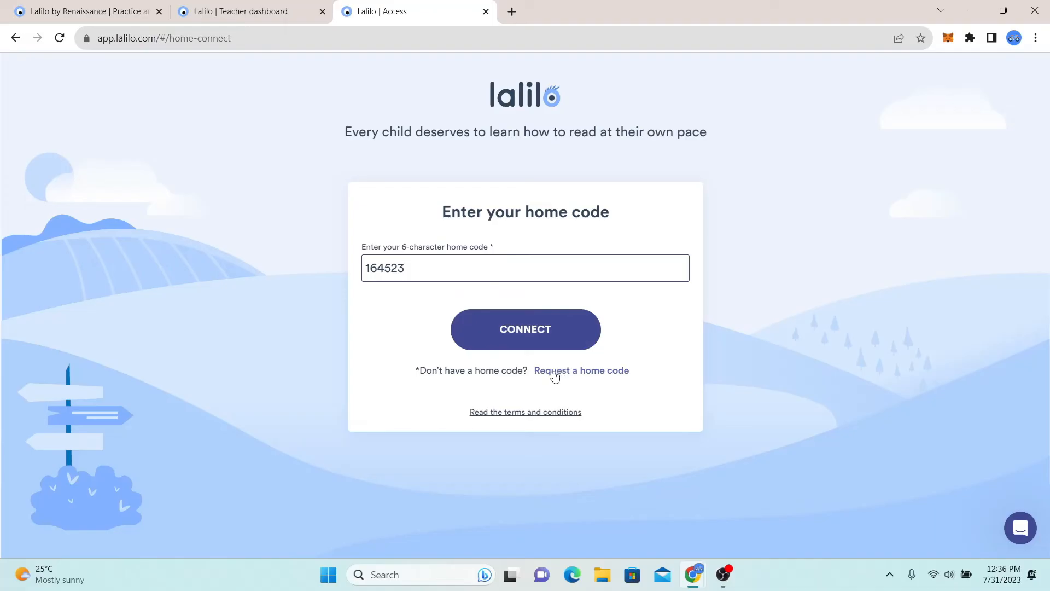
pyautogui.moveTo(558, 376)
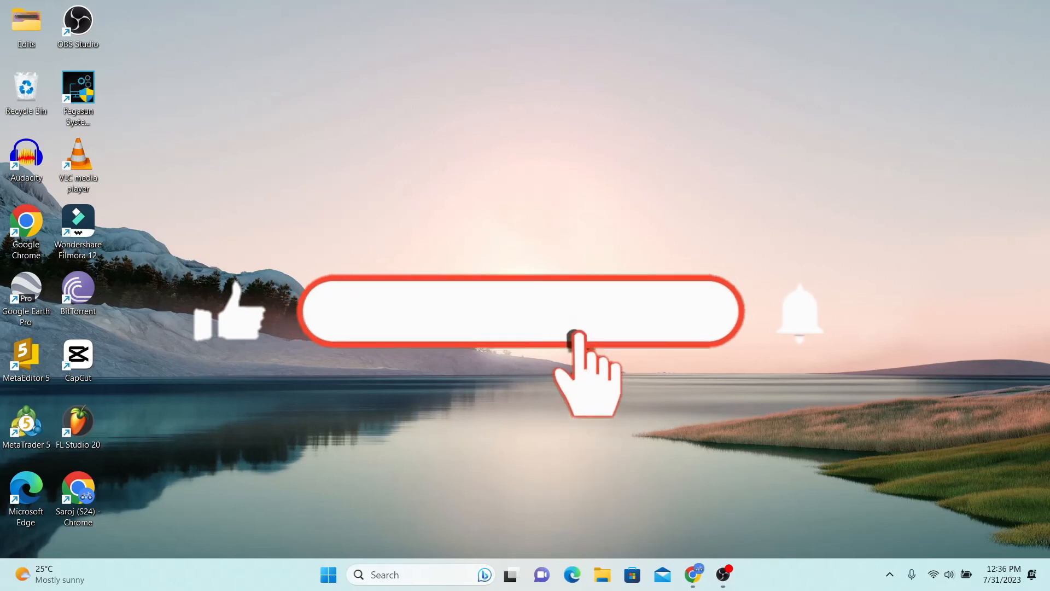
# - Close Chrome and return to the Windows desktop
pyautogui.click(518, 312)
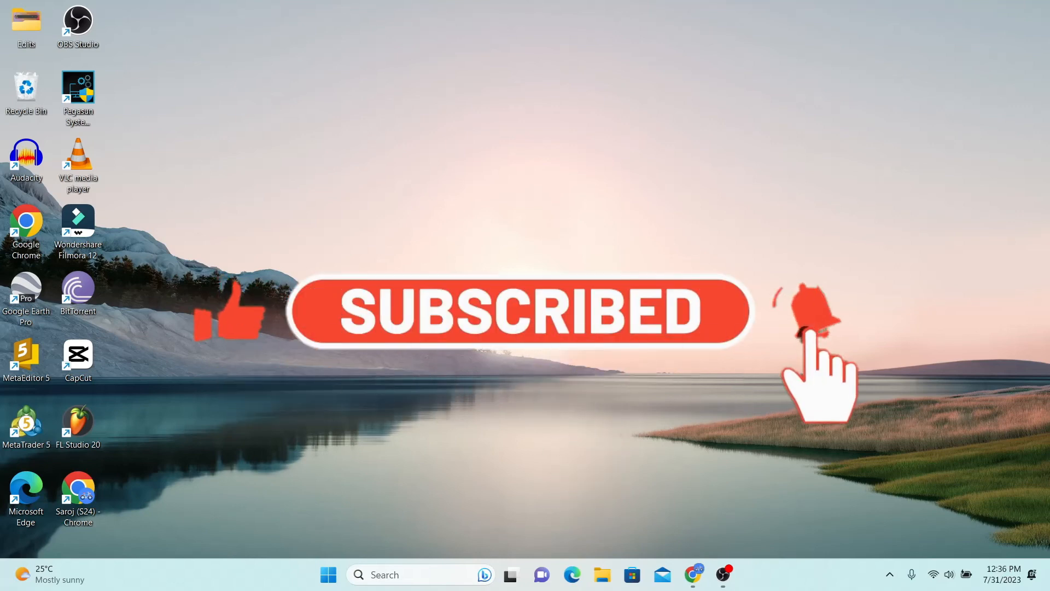